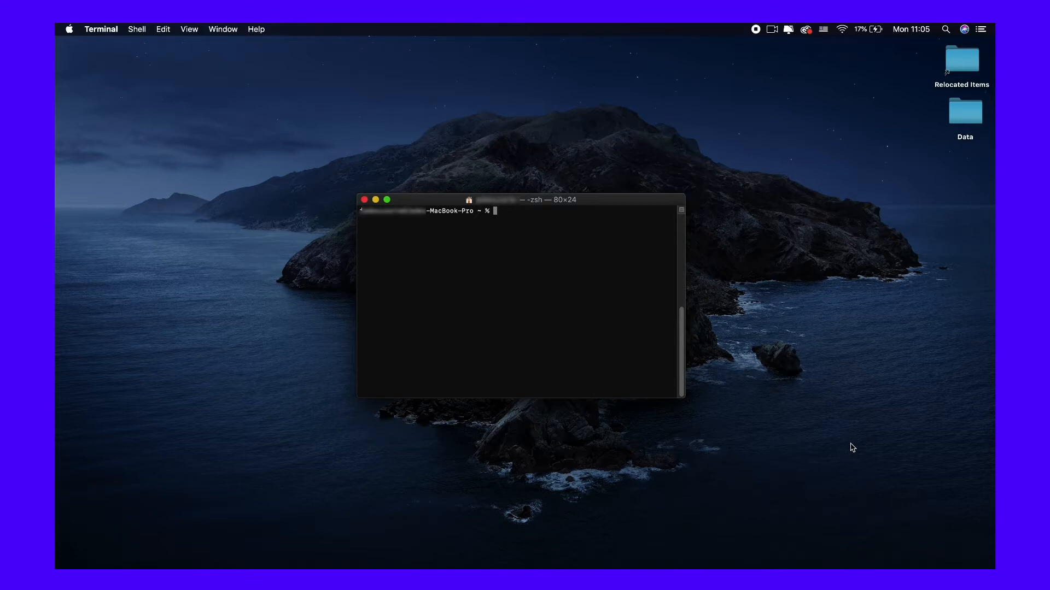
mouse_move(92, 167)
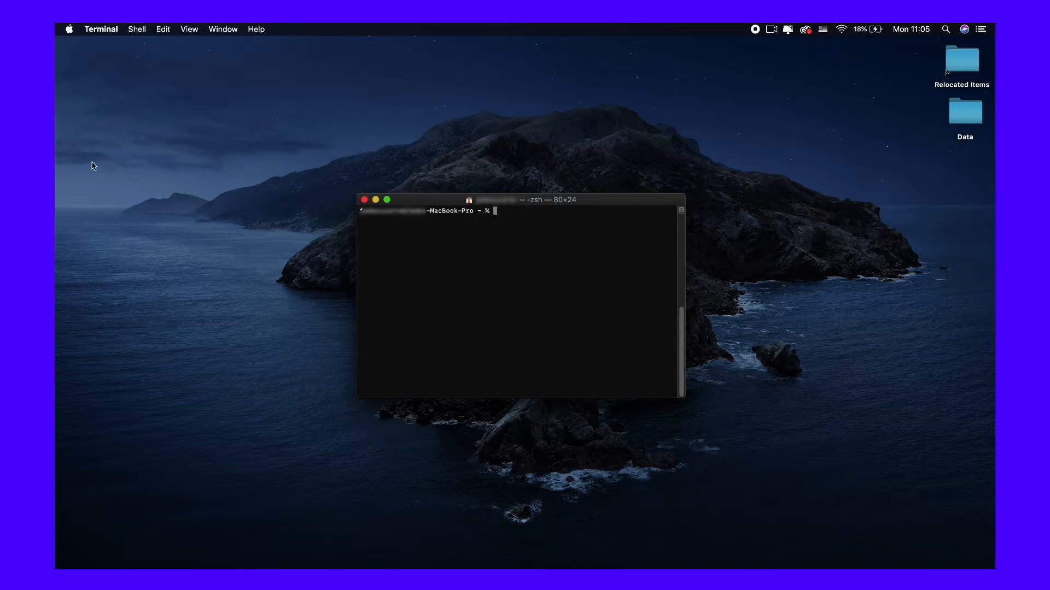
Launch Terminal from the Utilities folder reached through Finder's Go menu
left_click(70, 29)
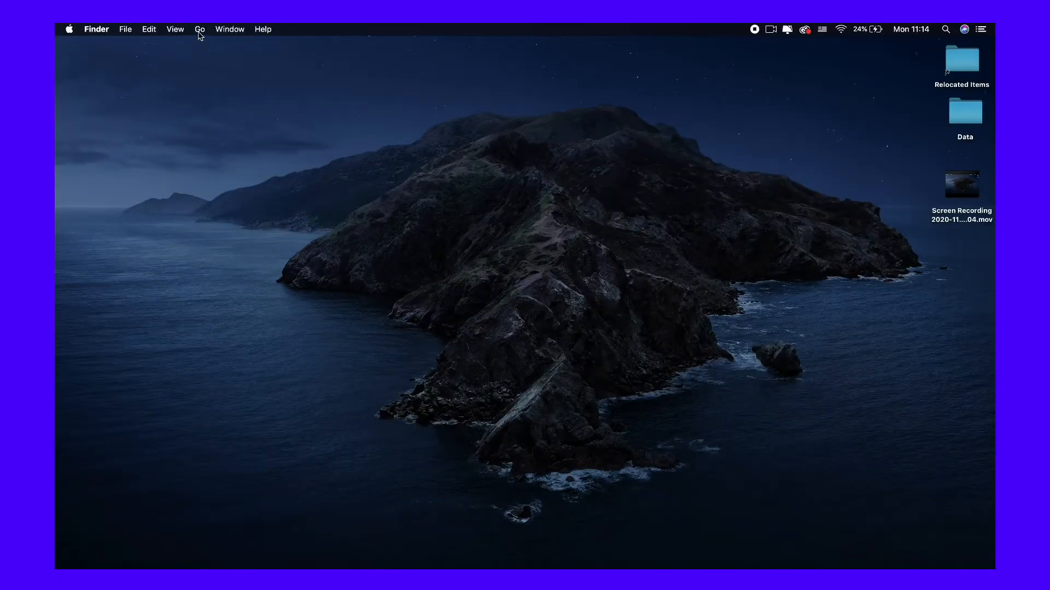
mouse_move(240, 204)
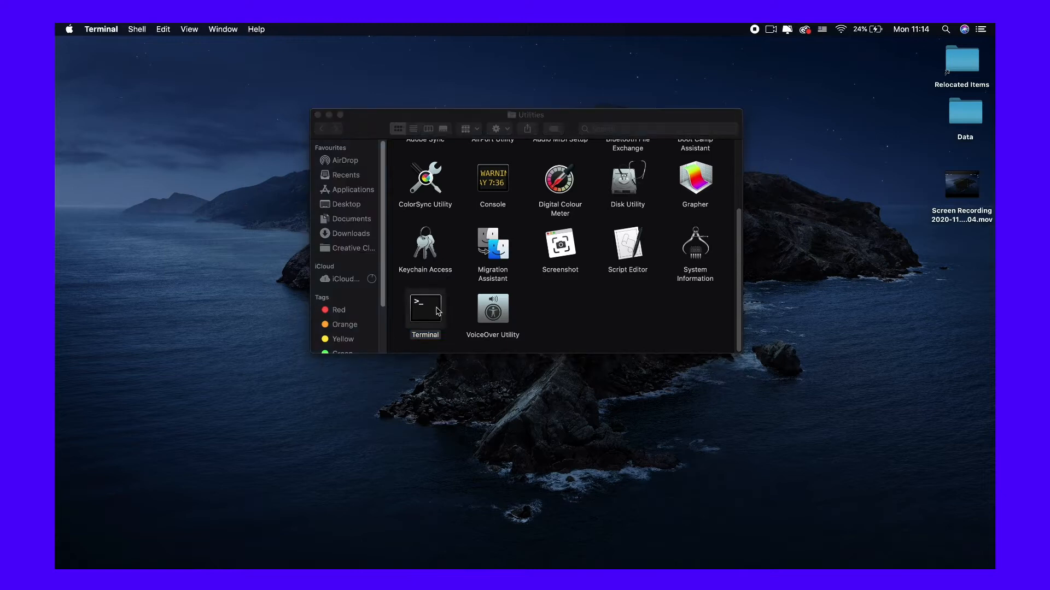
double_click(424, 306)
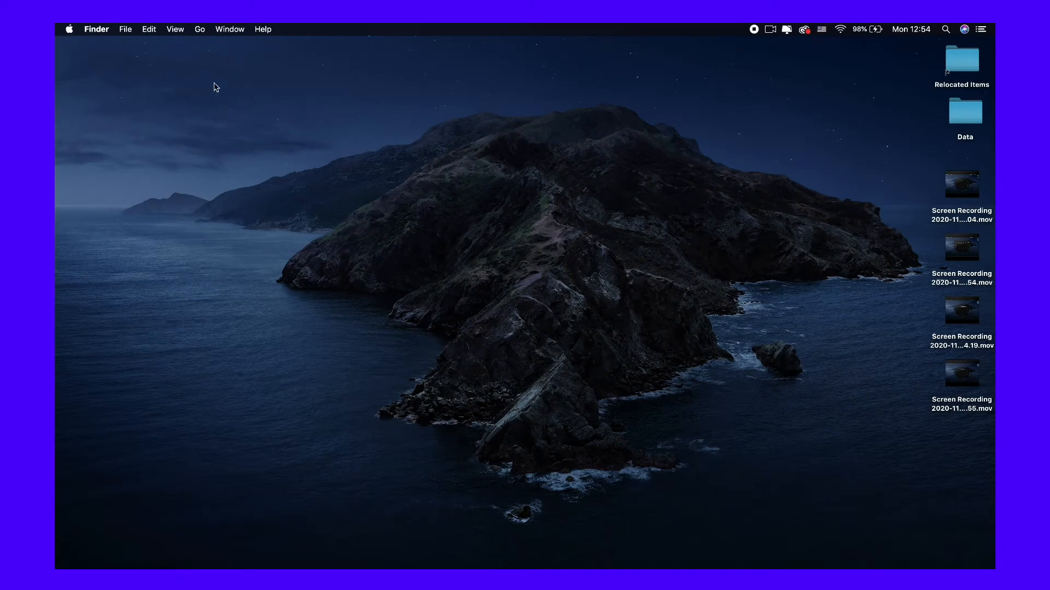
left_click(199, 28)
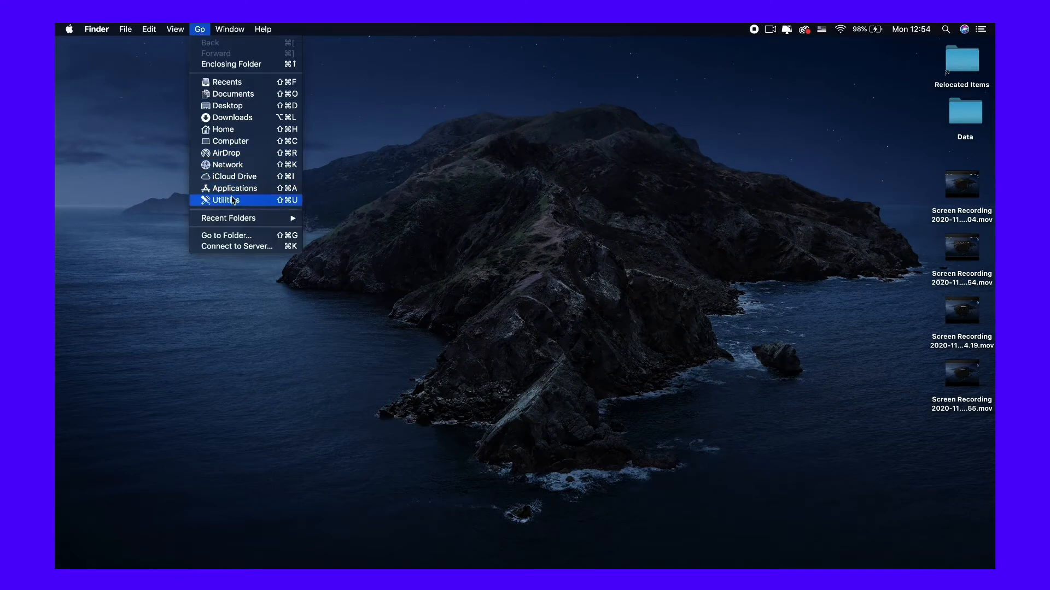
left_click(226, 200)
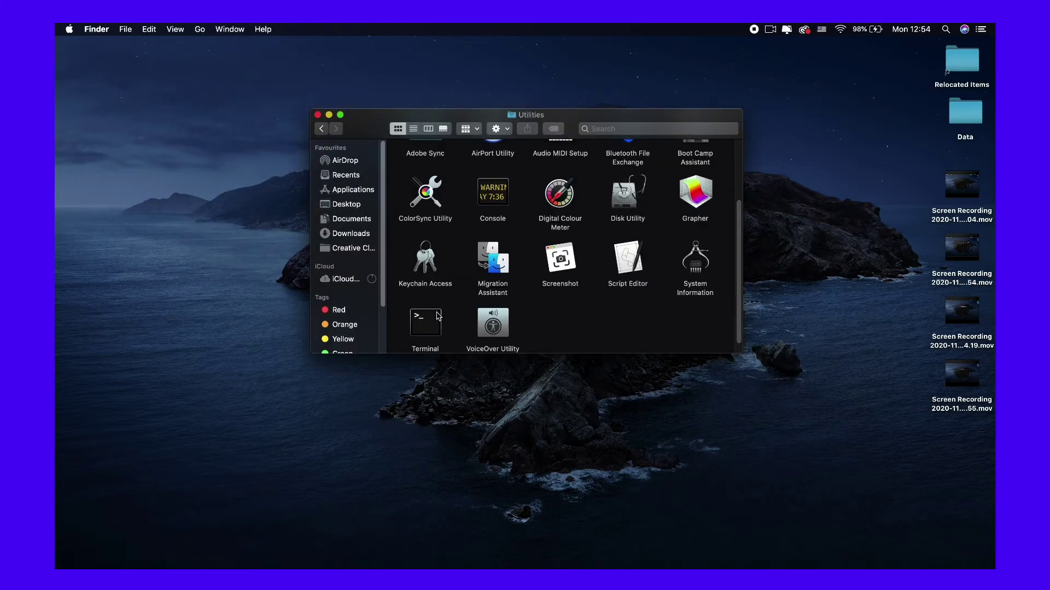
double_click(424, 321)
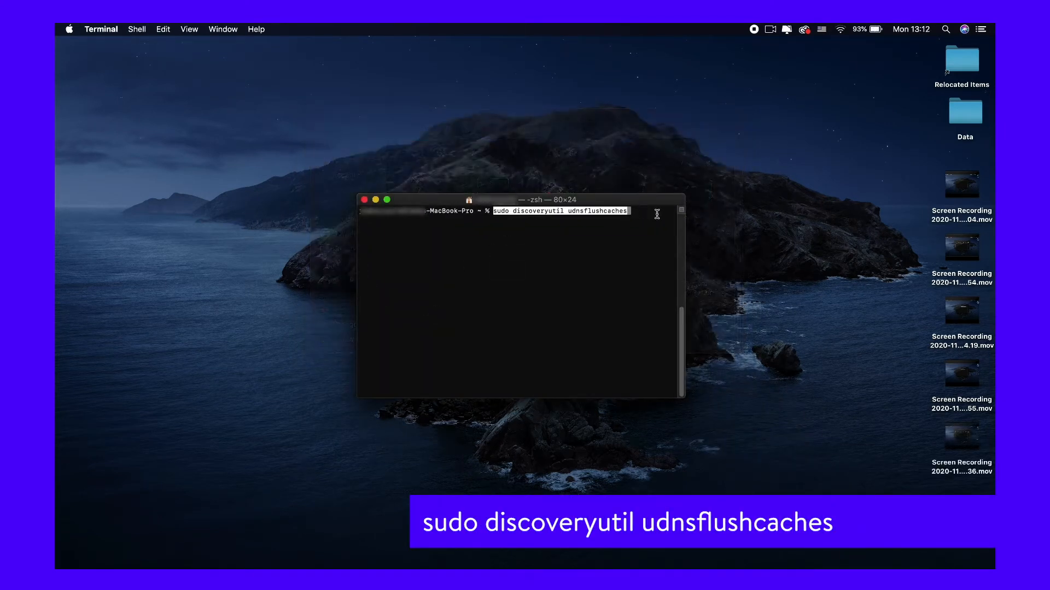
Run sudo discoveryutil udnsflushcaches, sudo dscacheutil -flushcache and sudo lookupd -flushcache
key("Return")
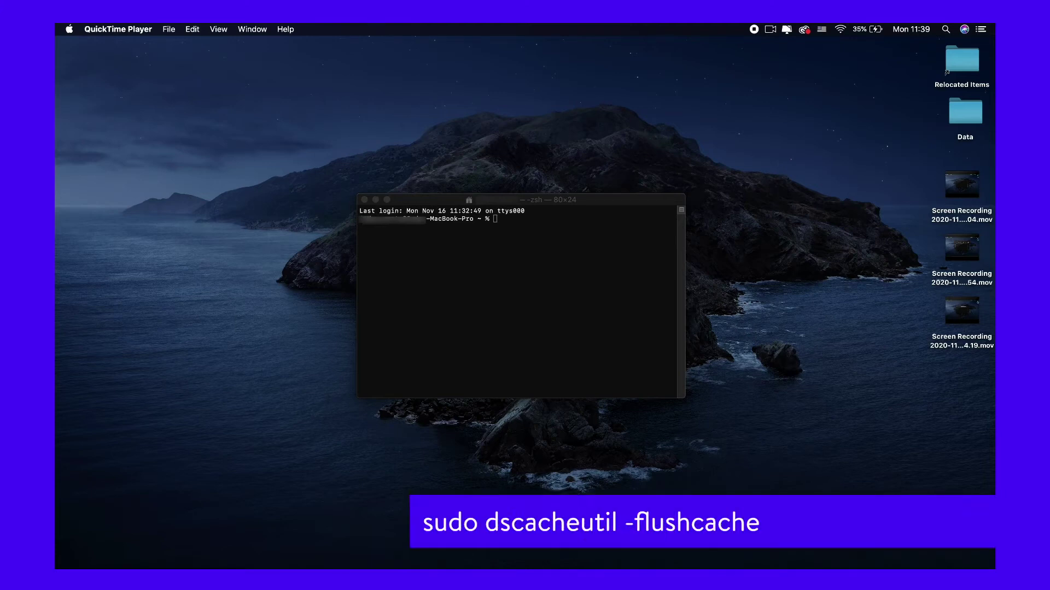
type("sudo dscacheutil -flushcache")
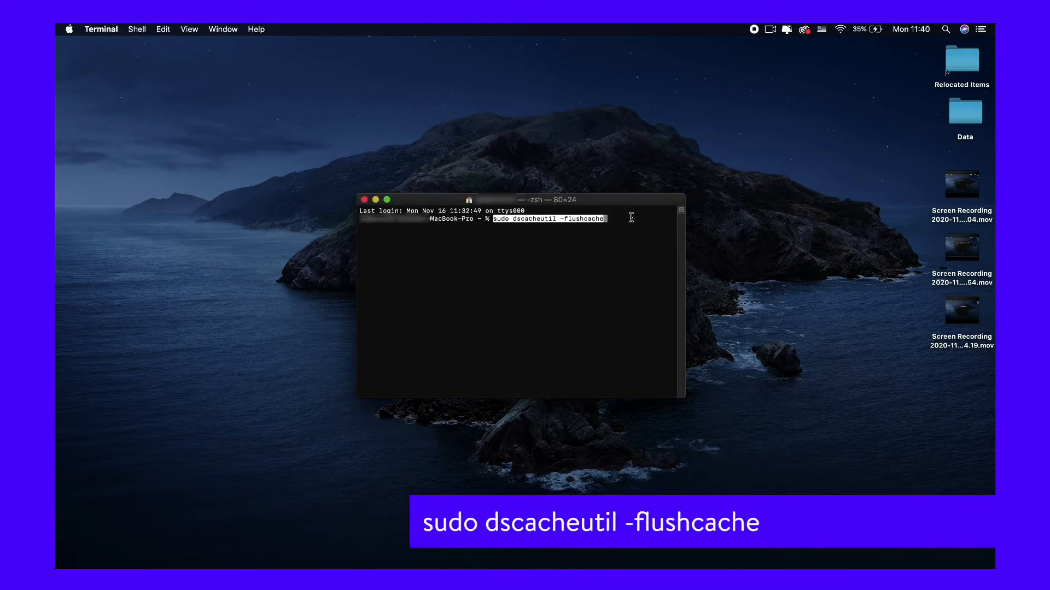
key("Return")
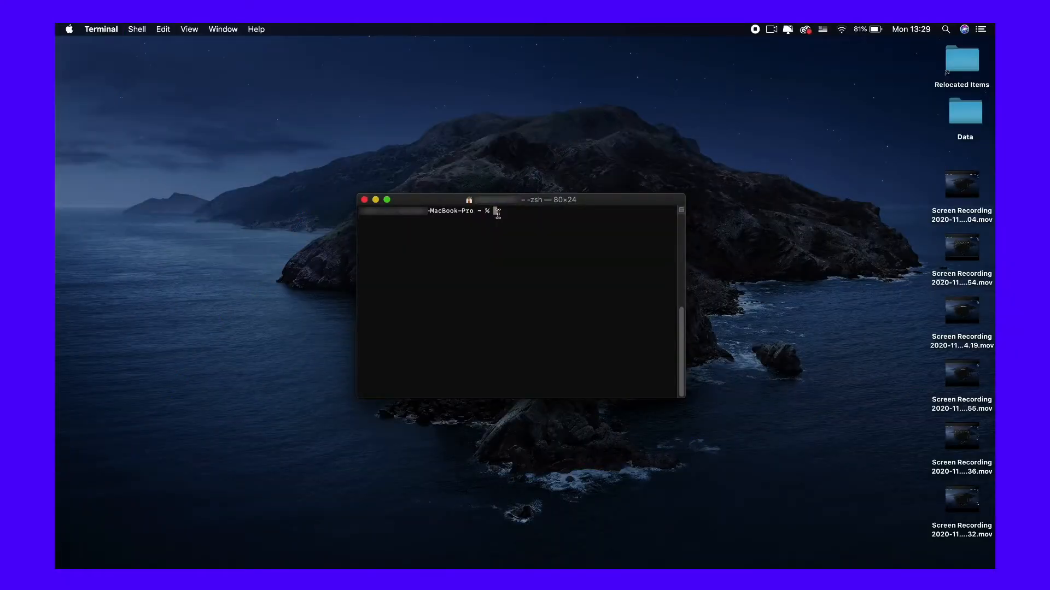
type("sudo lookupd -flushcache")
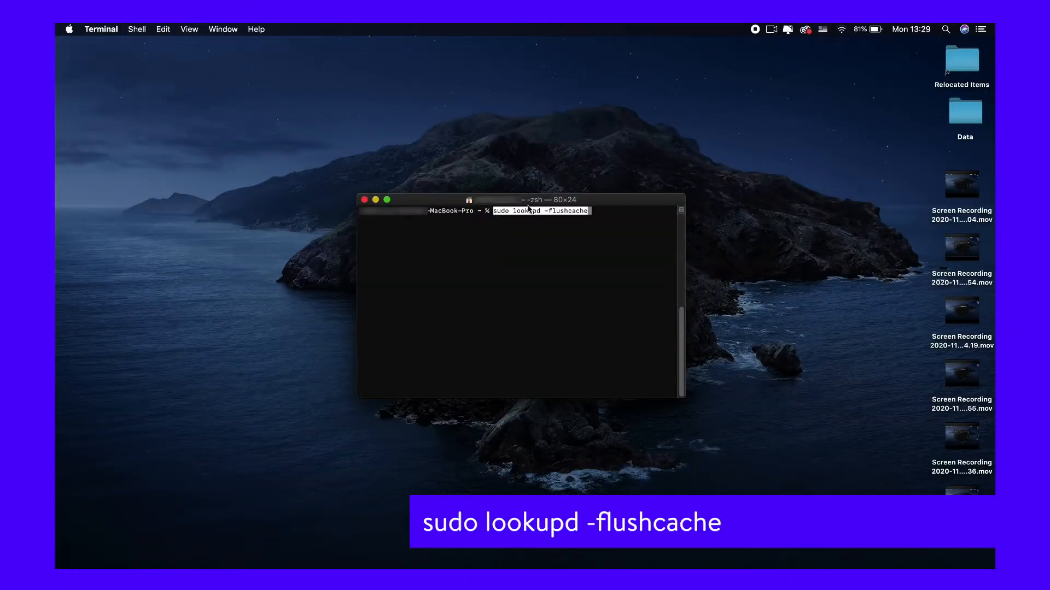
mouse_move(625, 212)
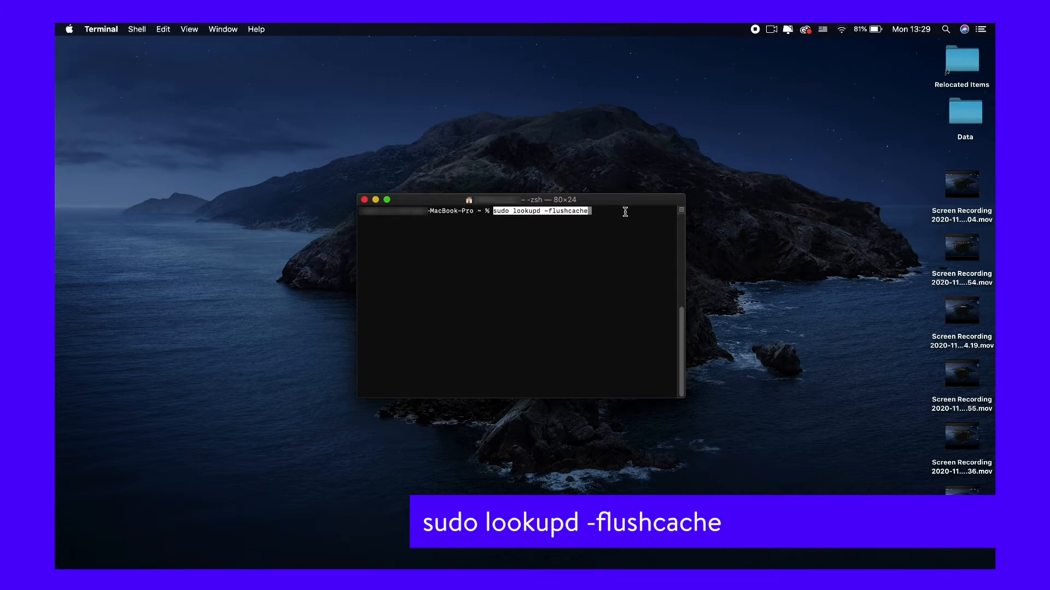
key("Return")
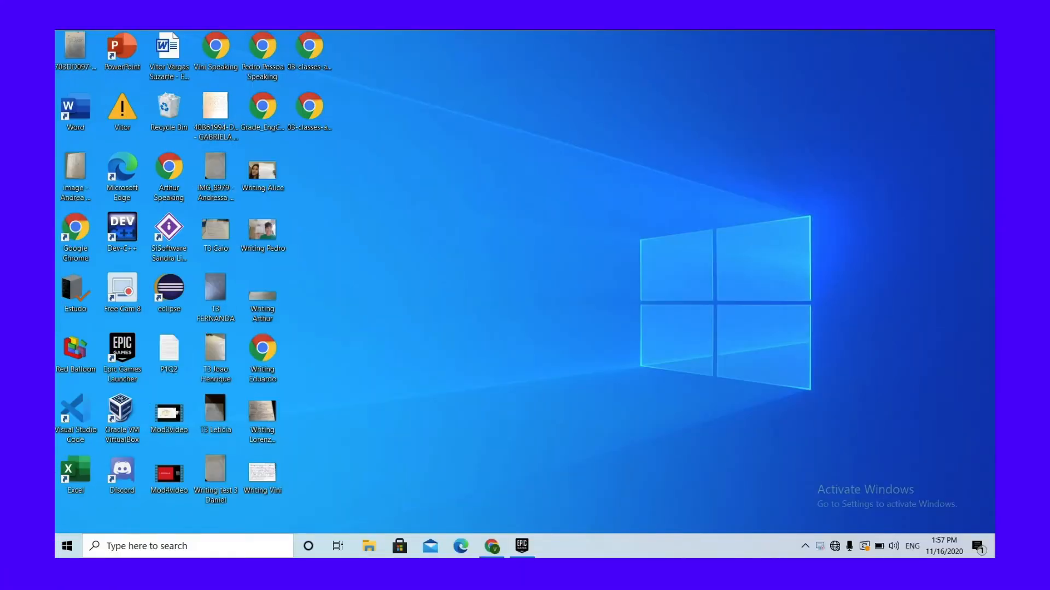
Launch Command Prompt from the Start app list and run ipconfig /flushdns
left_click(68, 547)
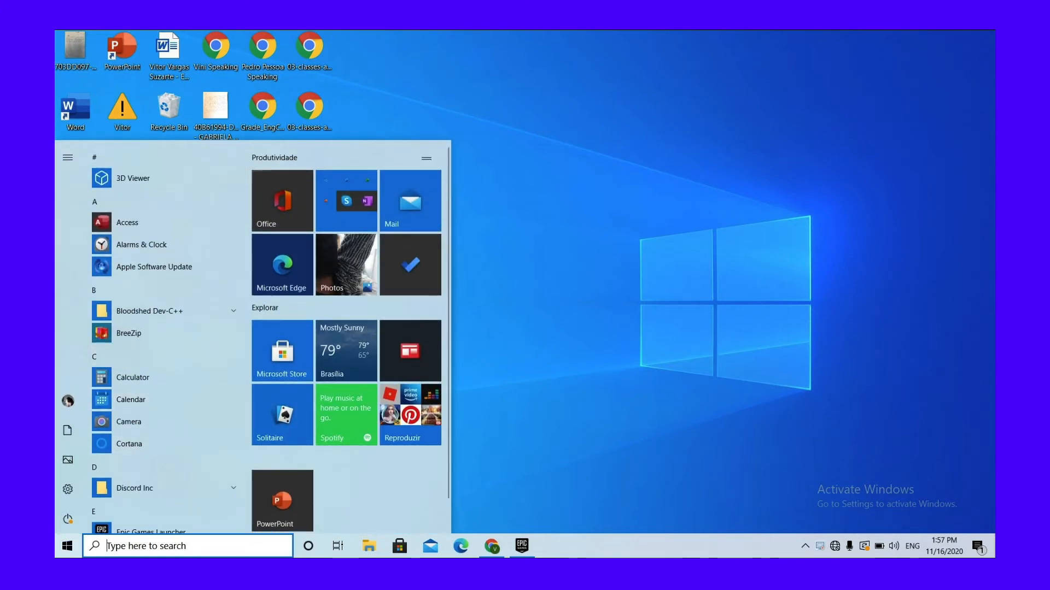
scroll("down", 3)
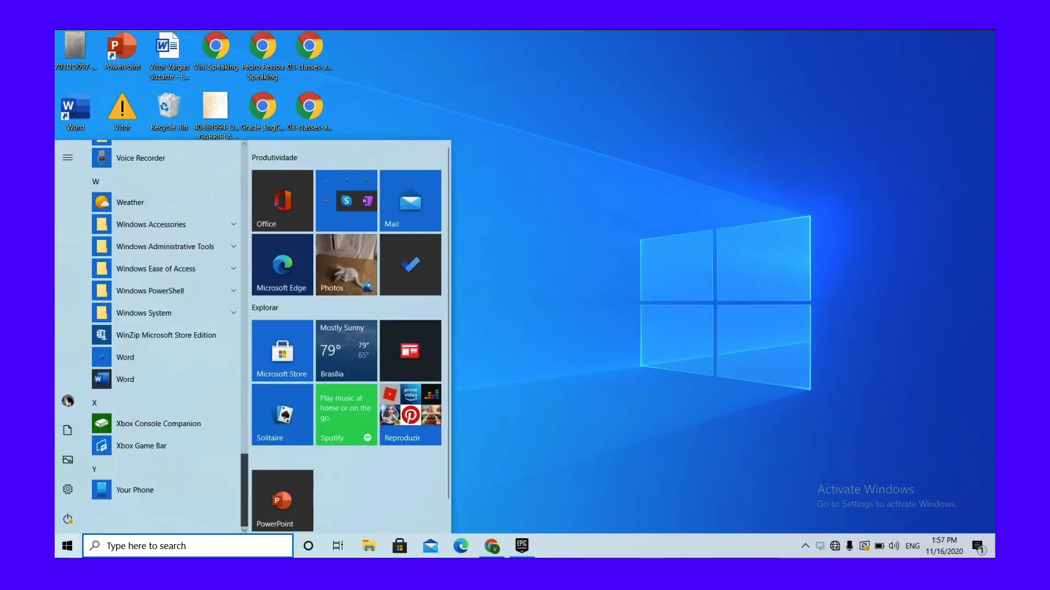
left_click(145, 313)
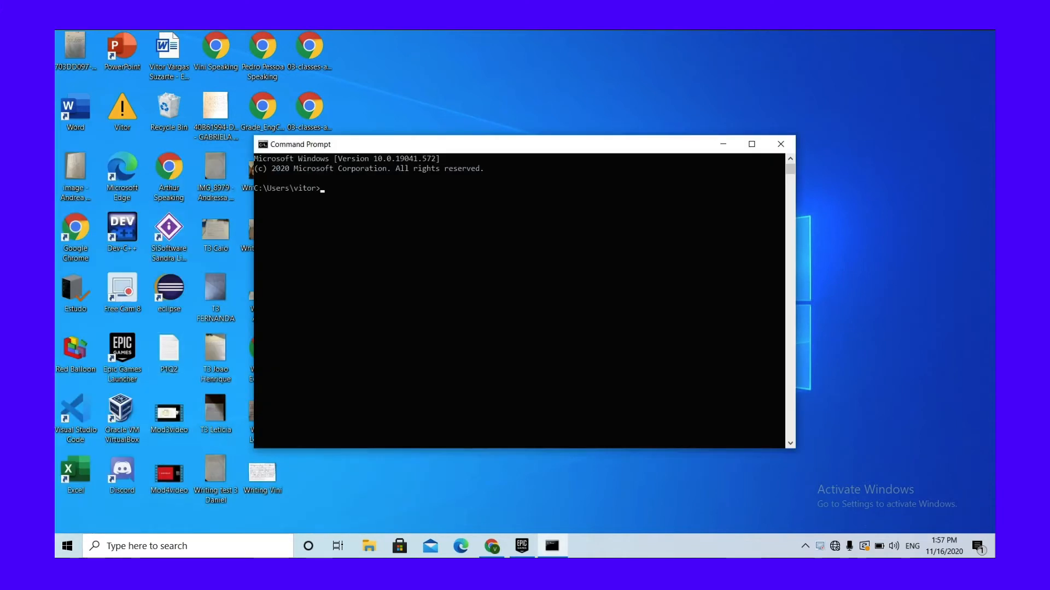
type("ipconfig /flushdns")
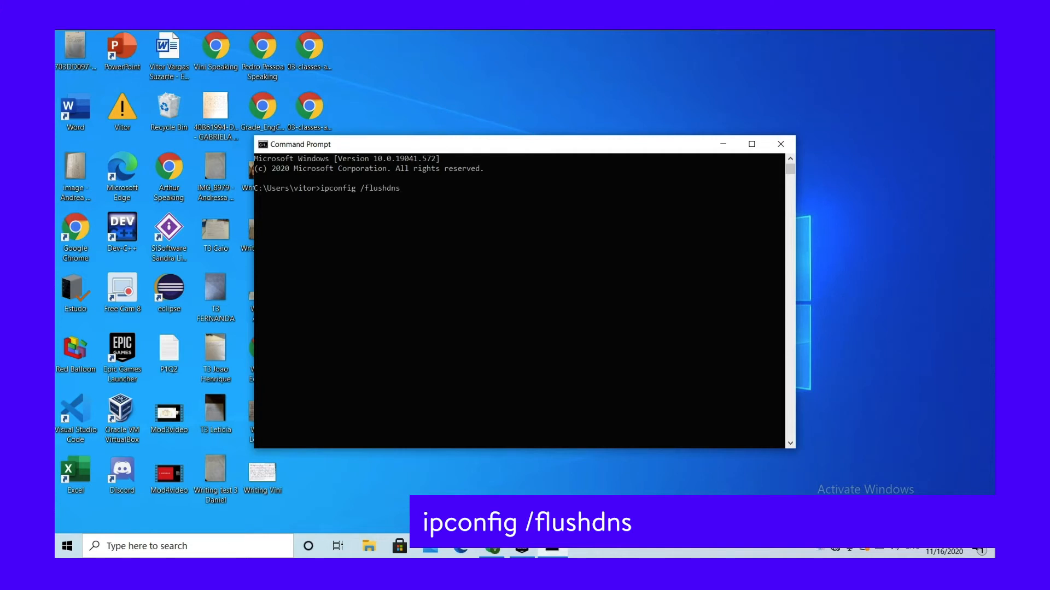
key("Enter")
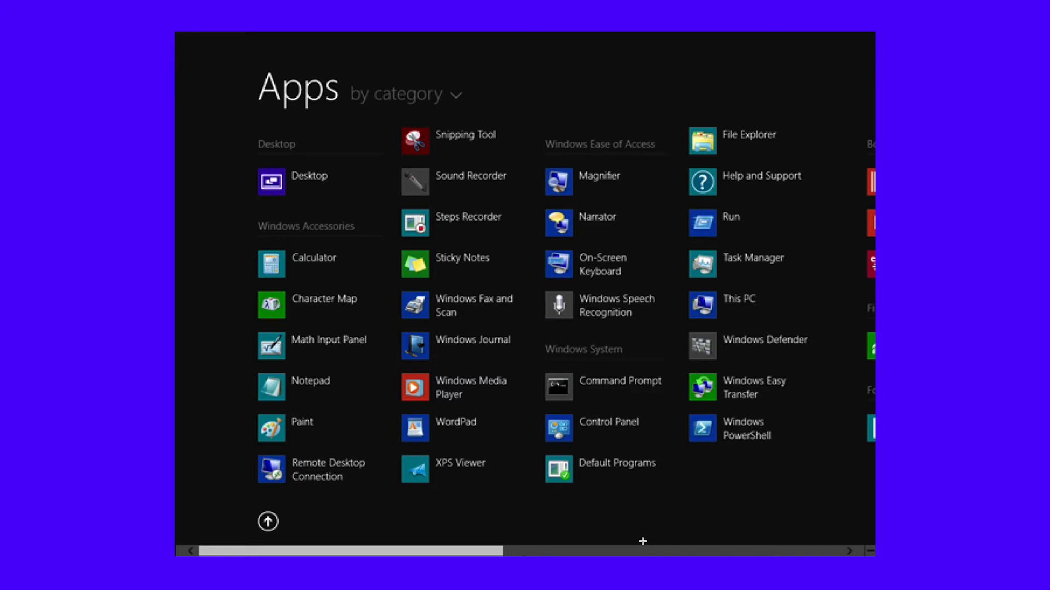
mouse_move(590, 368)
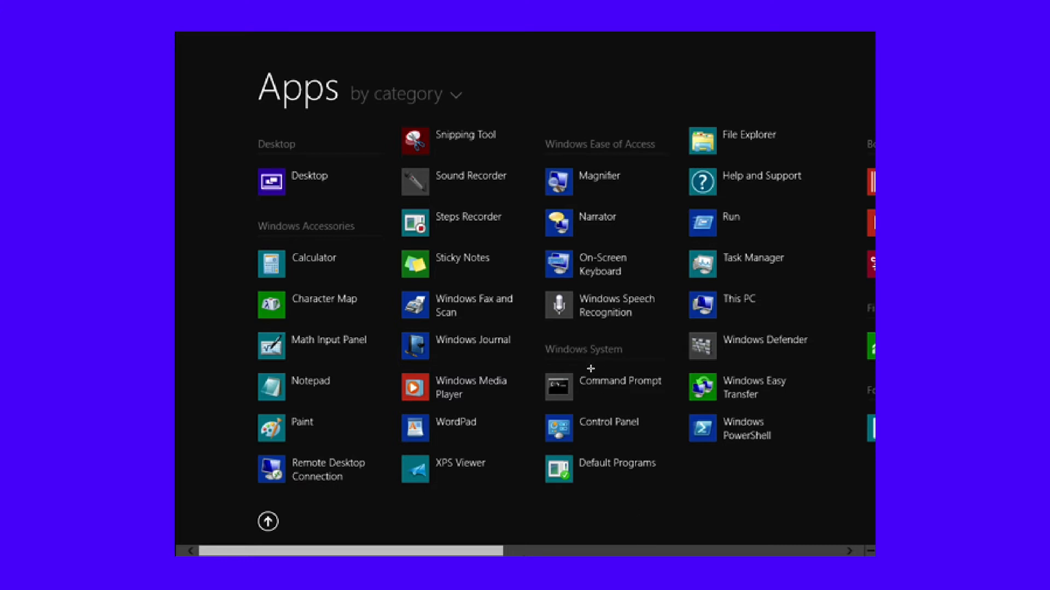
mouse_move(593, 385)
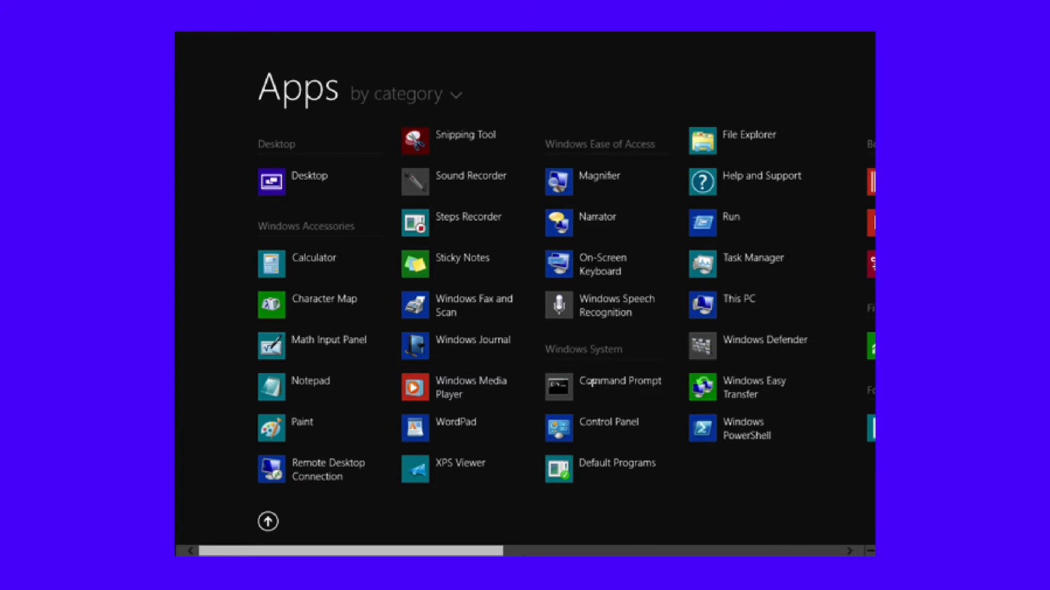
Launch Command Prompt from the Apps screen and run ipconfig /flushdns
left_click(620, 381)
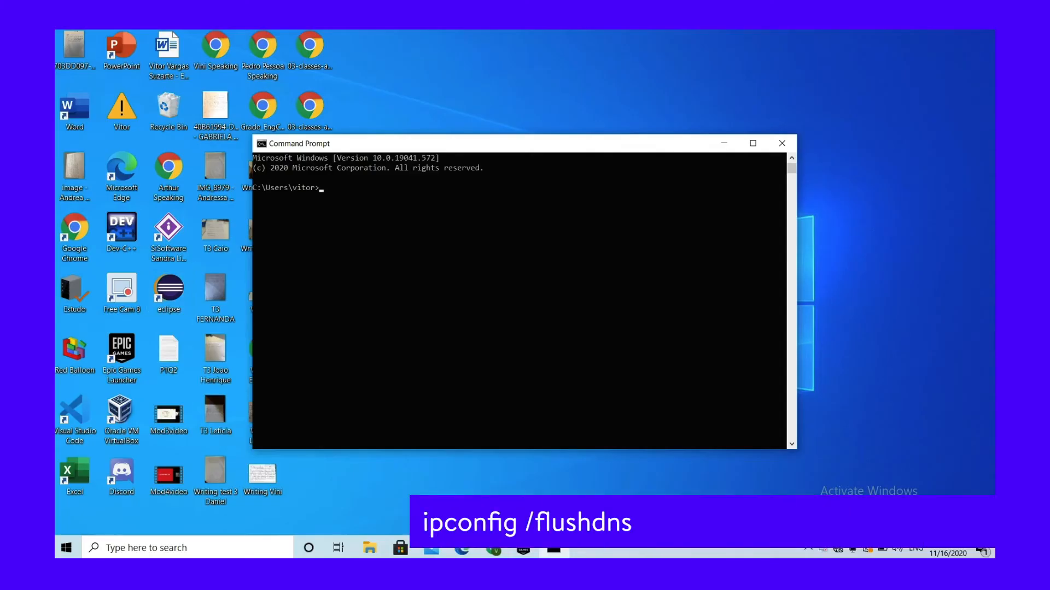
type("ipconfig /flushdns")
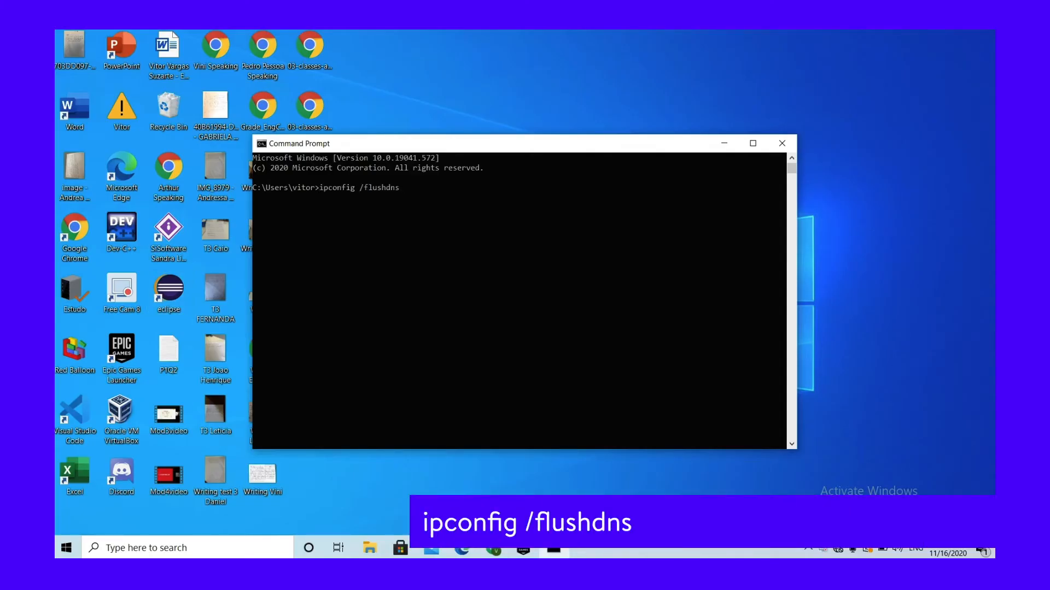
key("Enter")
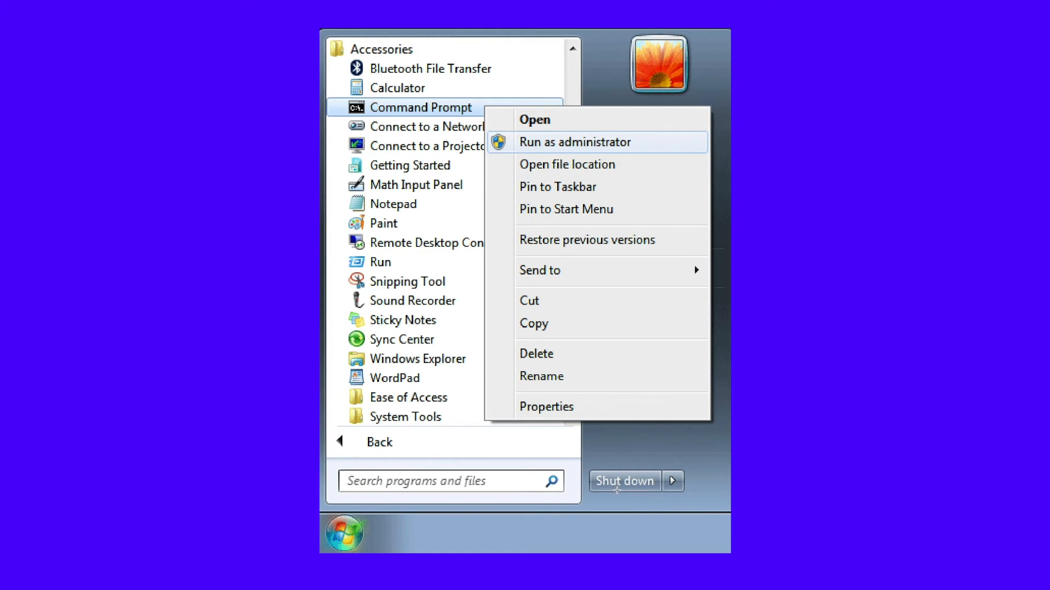
mouse_move(624, 497)
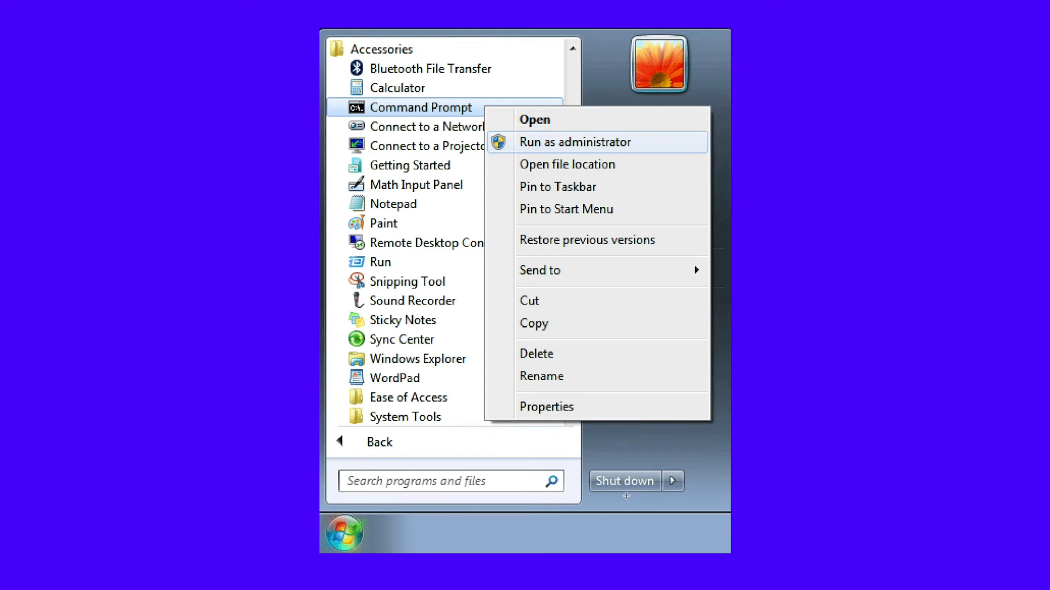
Run Command Prompt as administrator and execute ipconfig /flushdns
left_click(575, 142)
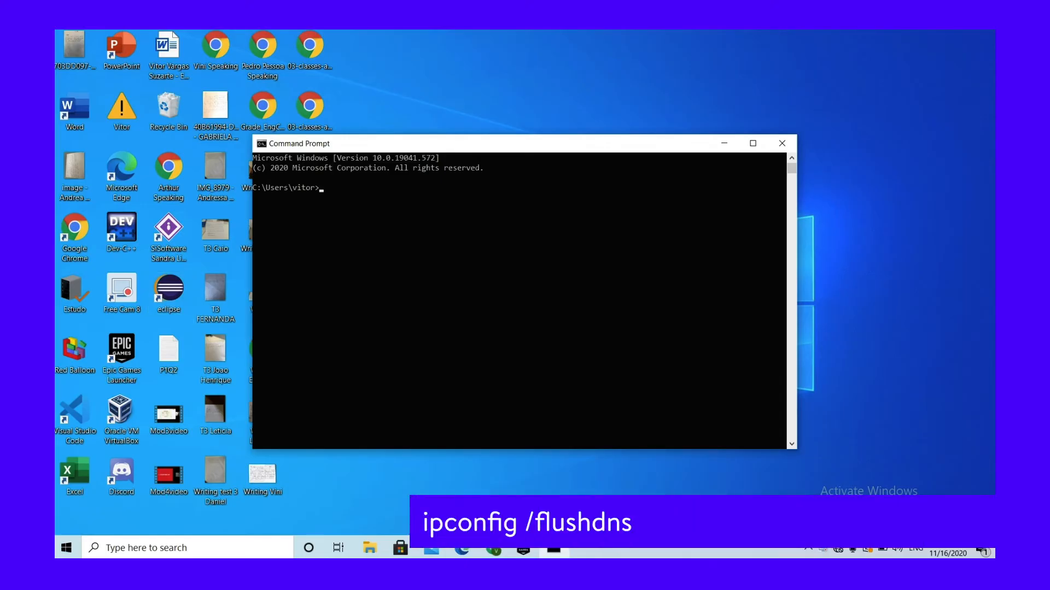
type("ipconfig /flushdns")
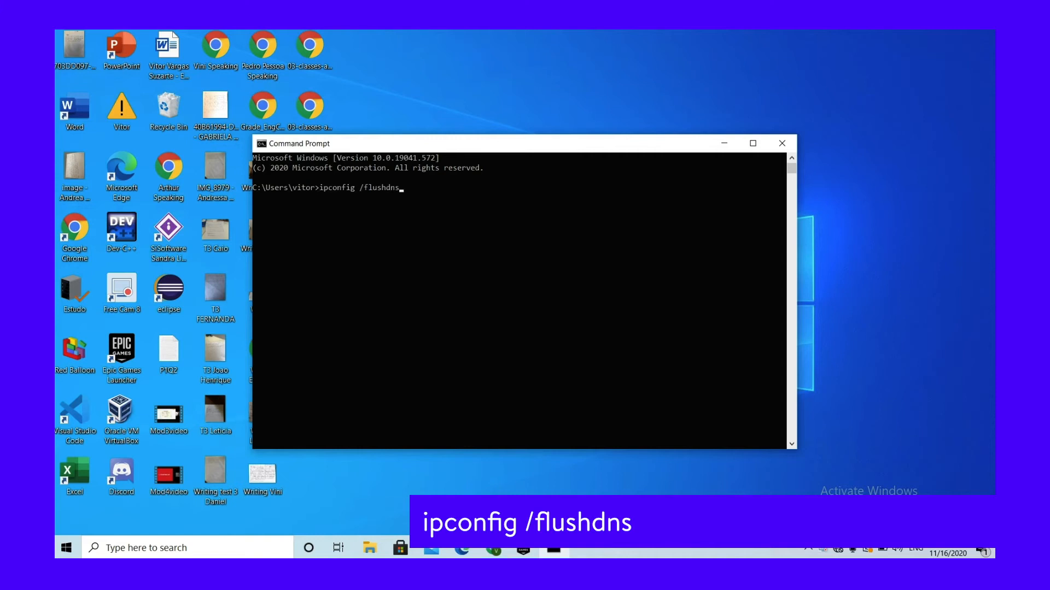
key("Enter")
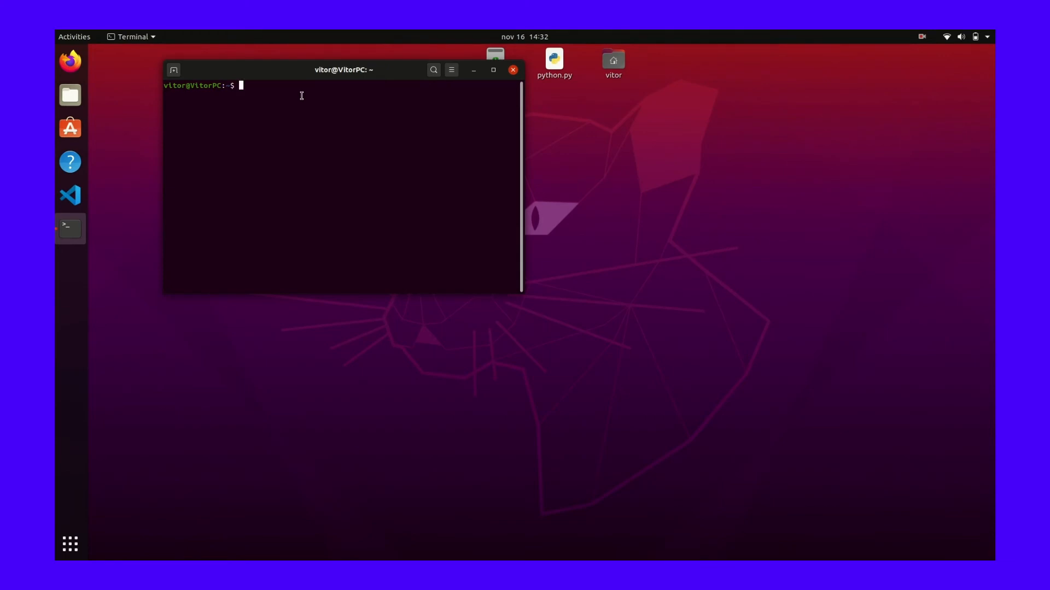
Reopen Terminal via Activities search 'ter' and enter sudo system-resolve --flushcaches
left_click(513, 70)
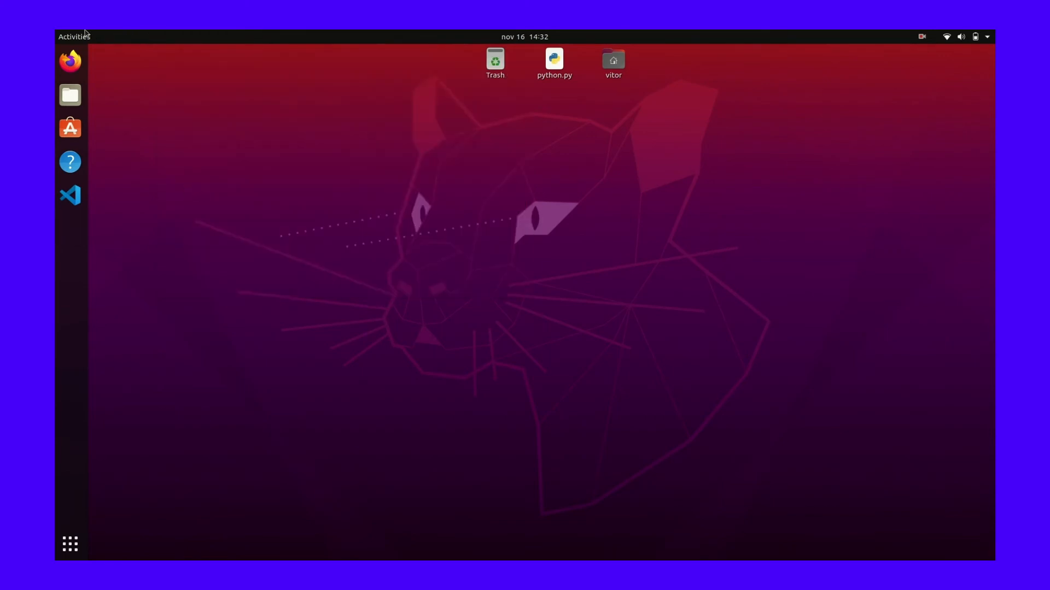
left_click(74, 36)
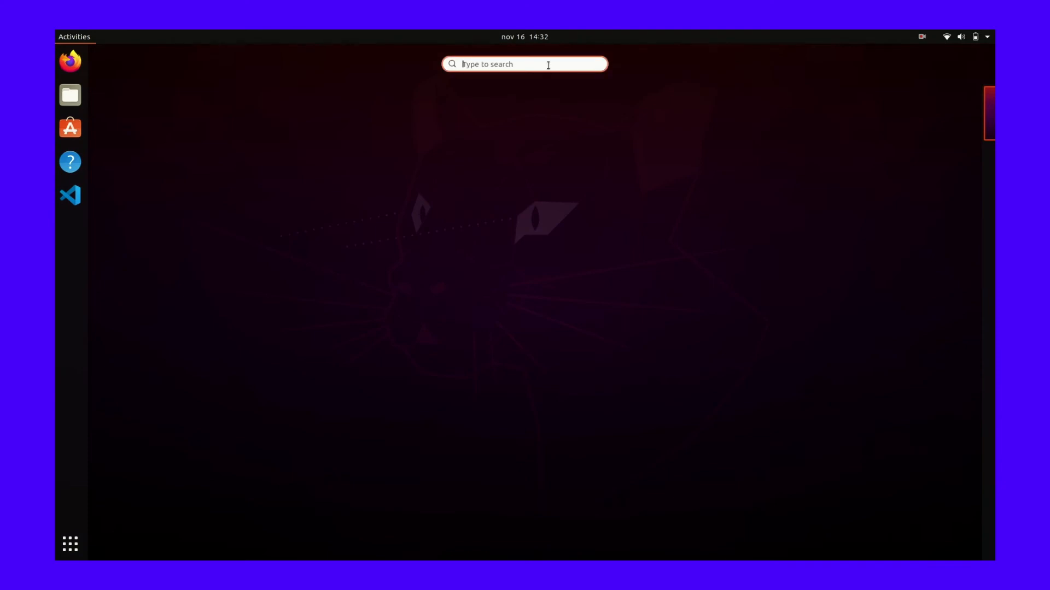
type("ter")
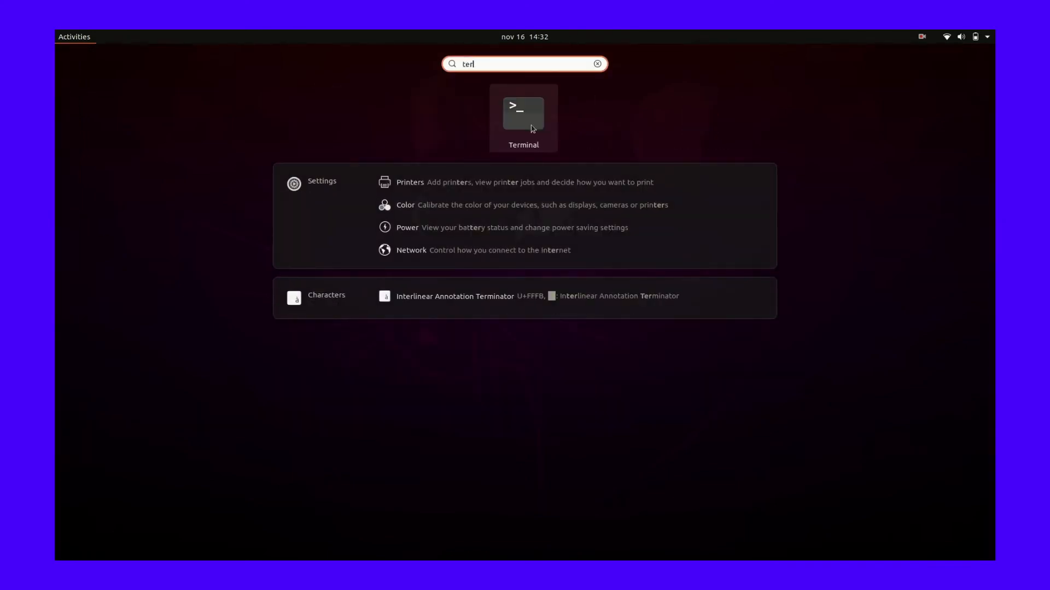
left_click(522, 112)
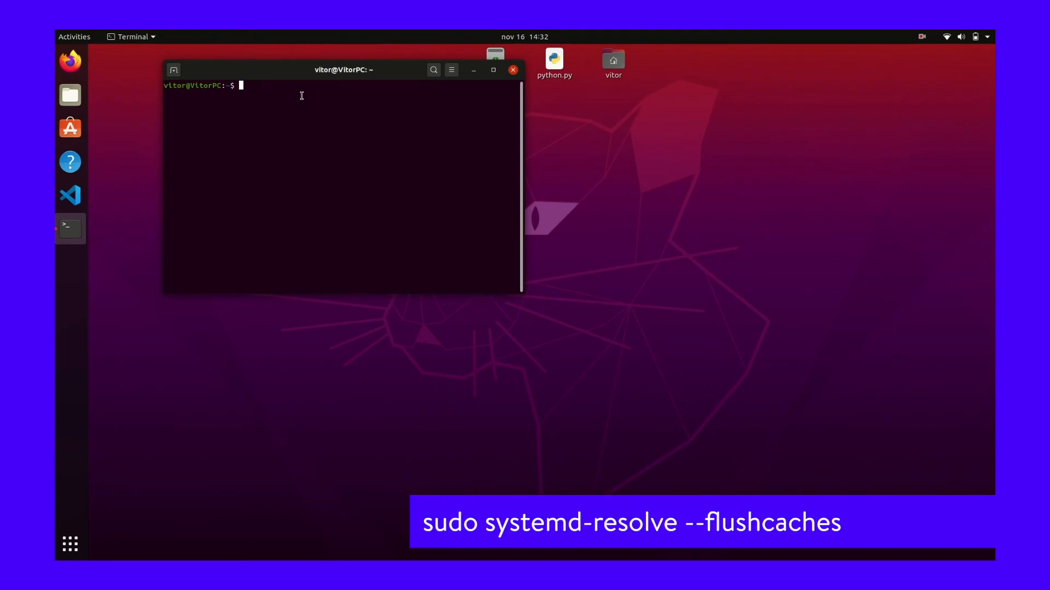
type("sudo system-resolve --flushcaches")
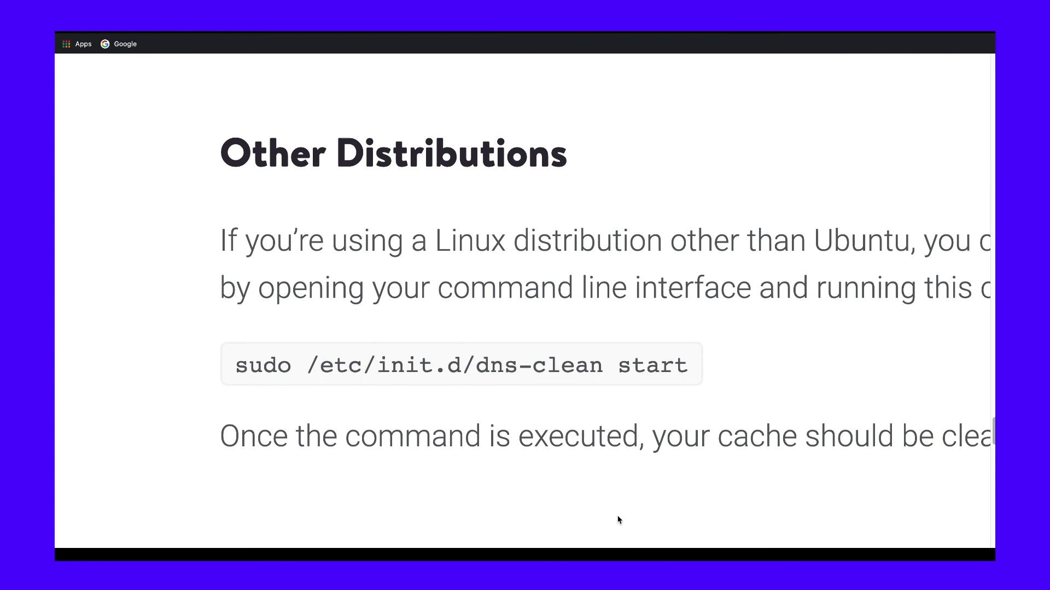
left_click_drag(238, 365, 375, 365)
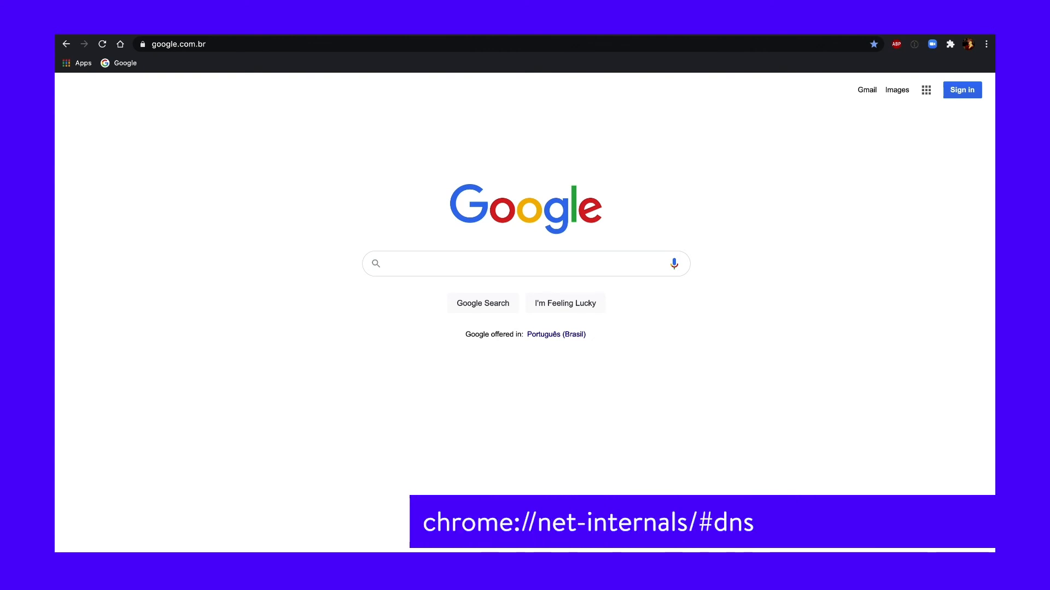
Enter chrome://net-internals/#dns in the address bar to reach the host resolver cache page
left_click(179, 43)
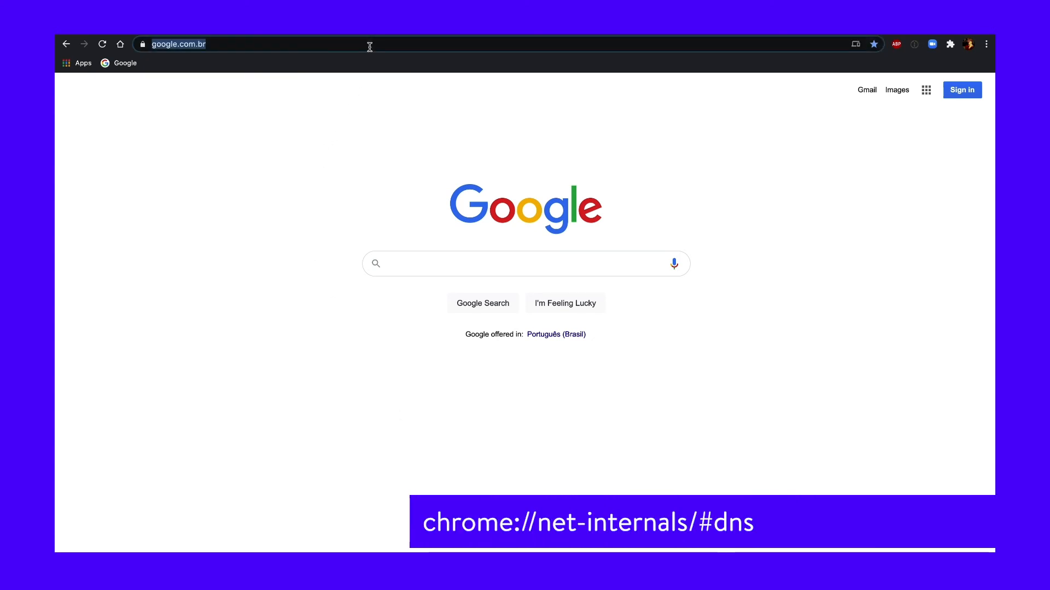
type("chrome://net-internals/#dns")
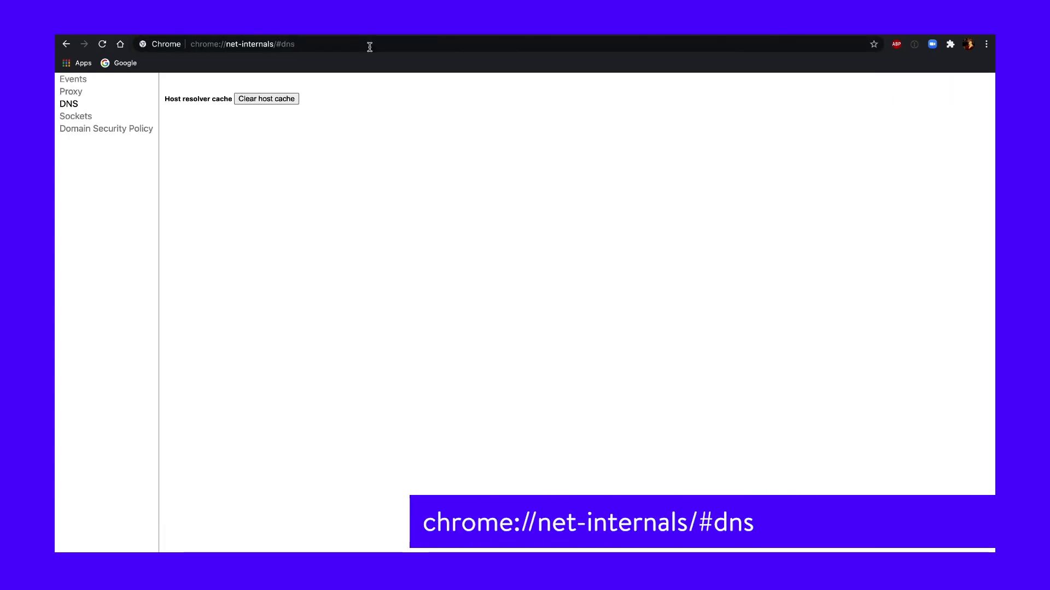